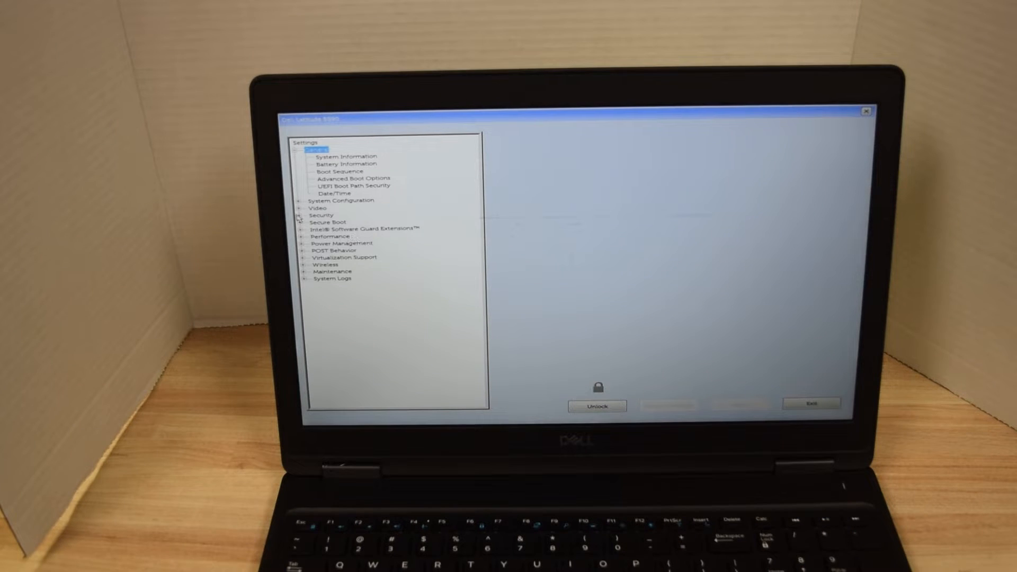
- Expand the Security category in the Settings tree to reveal its password options
{"action": "left_click", "coordinate": [300, 215]}
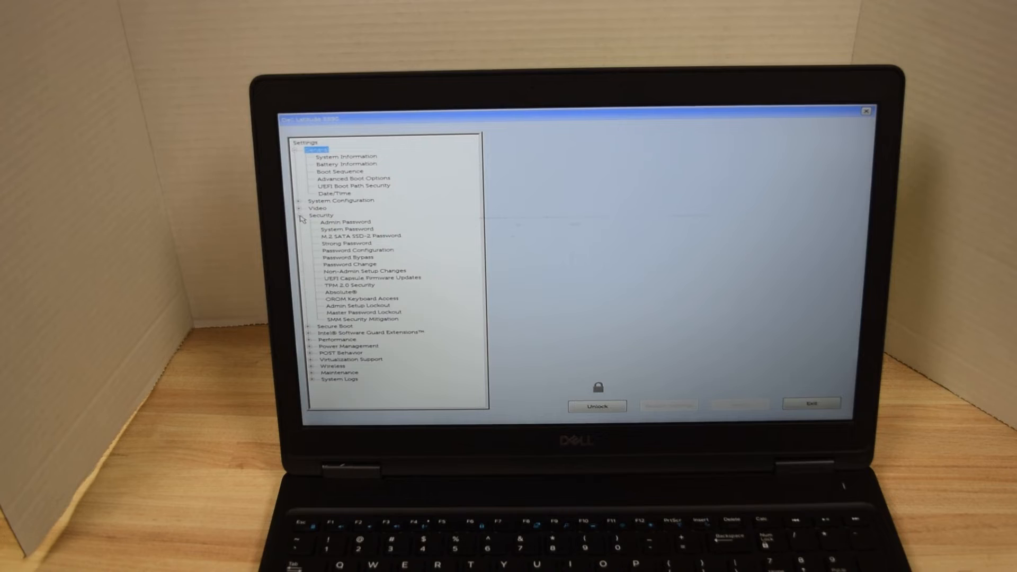
{"action": "mouse_move", "coordinate": [344, 222]}
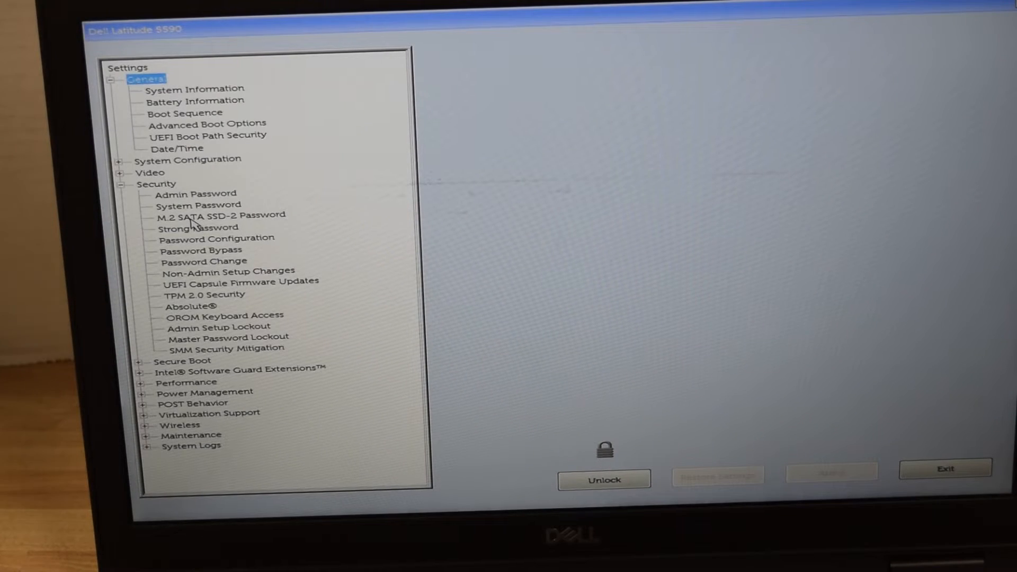
{"action": "mouse_move", "coordinate": [201, 210]}
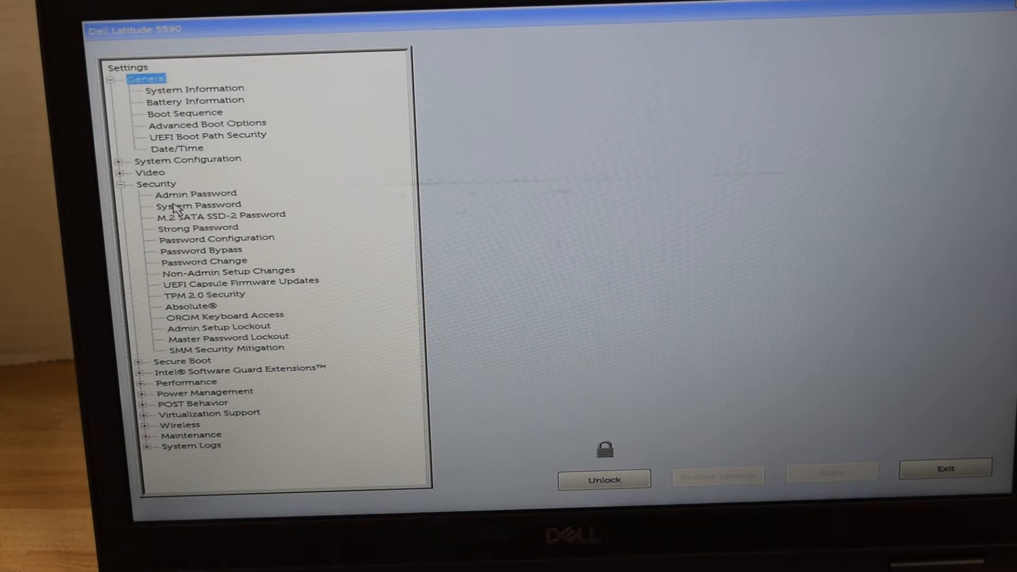
- Clear the System Password by entering the old password and leaving the new fields blank
{"action": "left_click", "coordinate": [199, 205]}
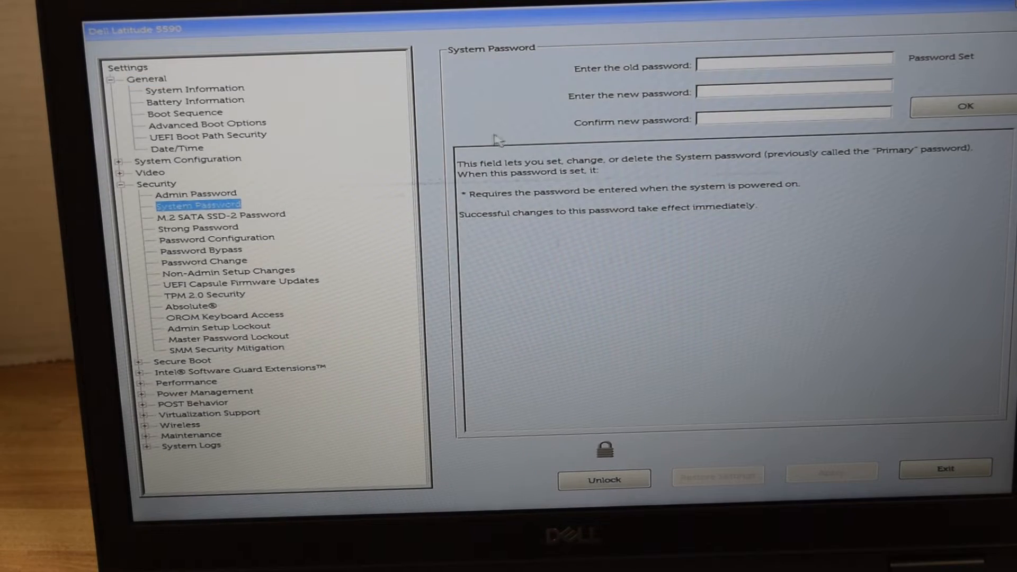
{"action": "mouse_move", "coordinate": [727, 68]}
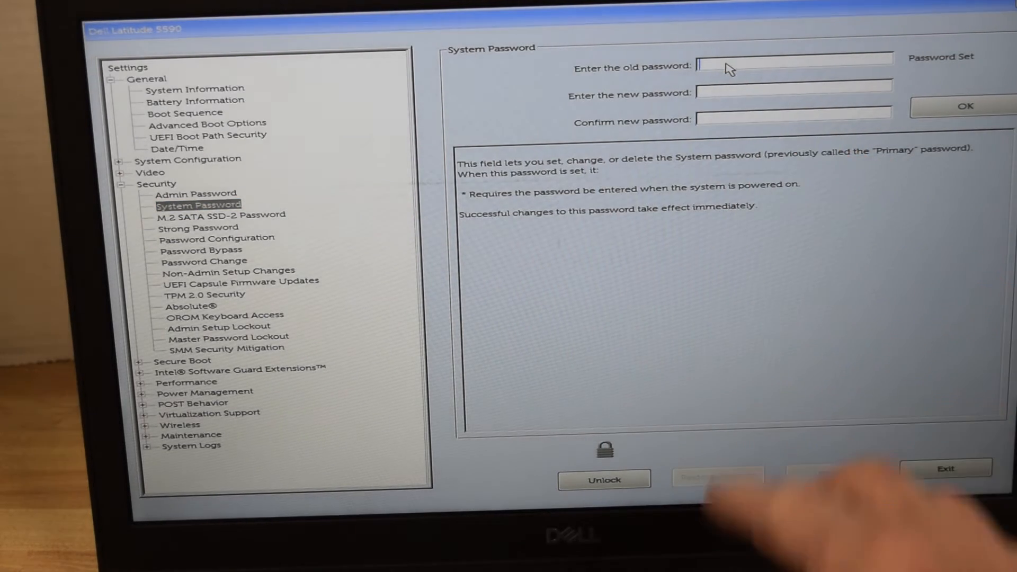
{"action": "type", "text": "****"}
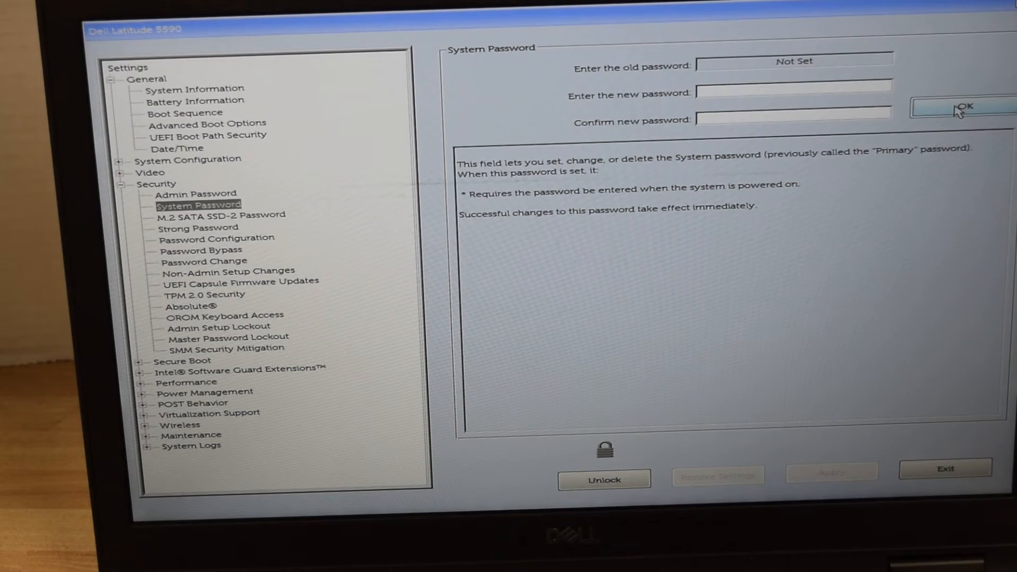
{"action": "mouse_move", "coordinate": [902, 266]}
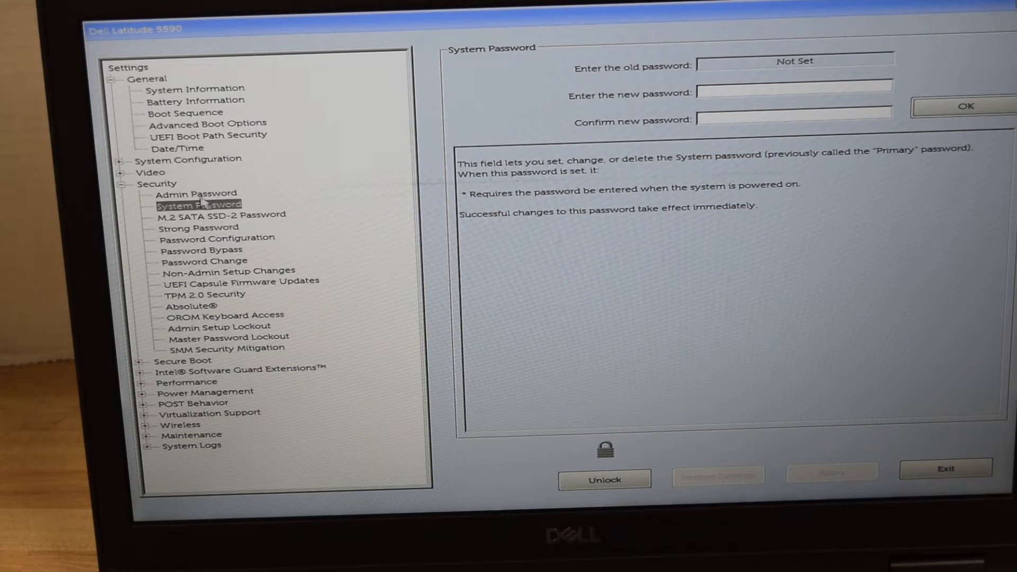
- Select Admin Password under Security to show its settings page
{"action": "left_click", "coordinate": [197, 193]}
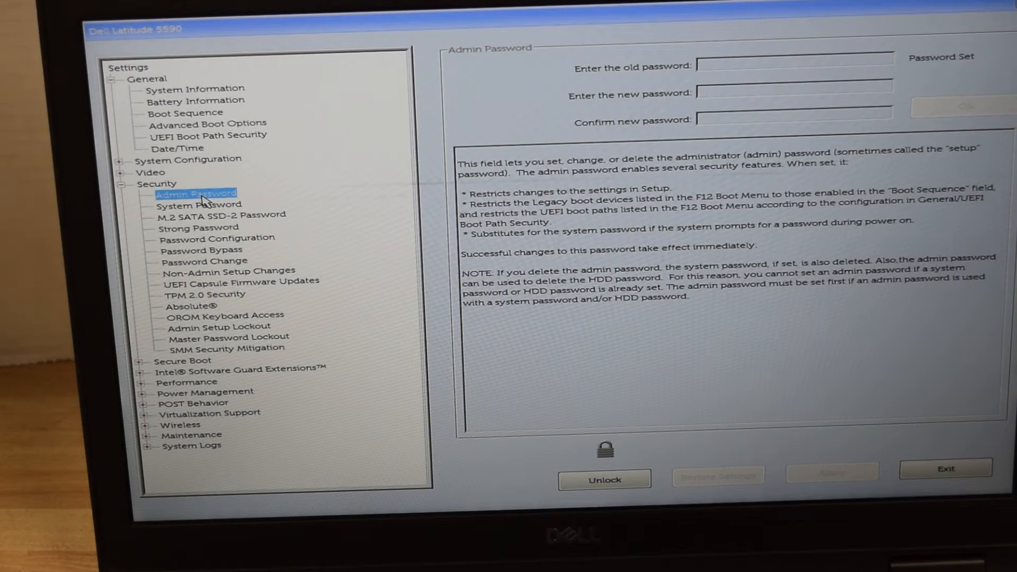
{"action": "mouse_move", "coordinate": [605, 339]}
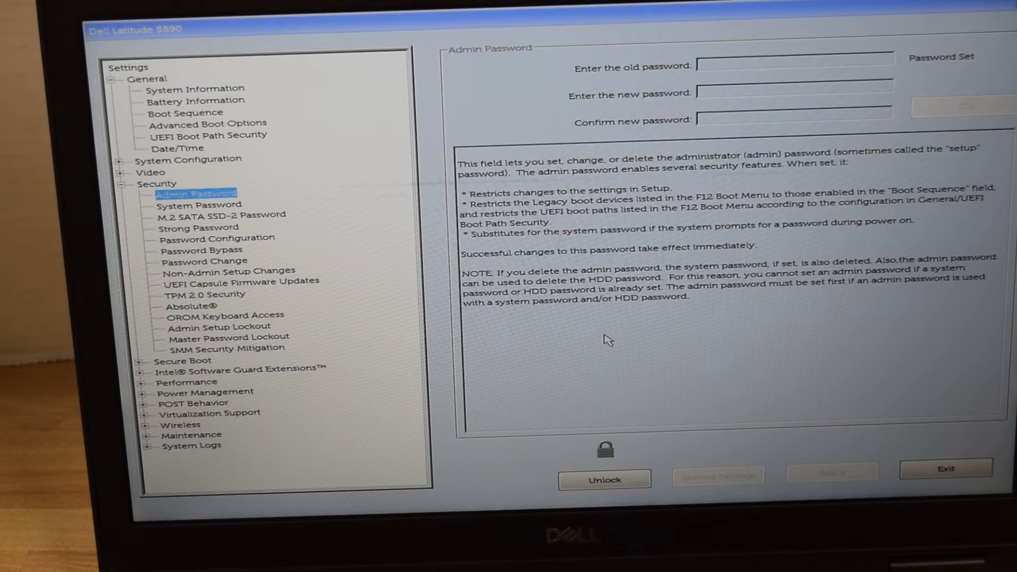
{"action": "mouse_move", "coordinate": [599, 457]}
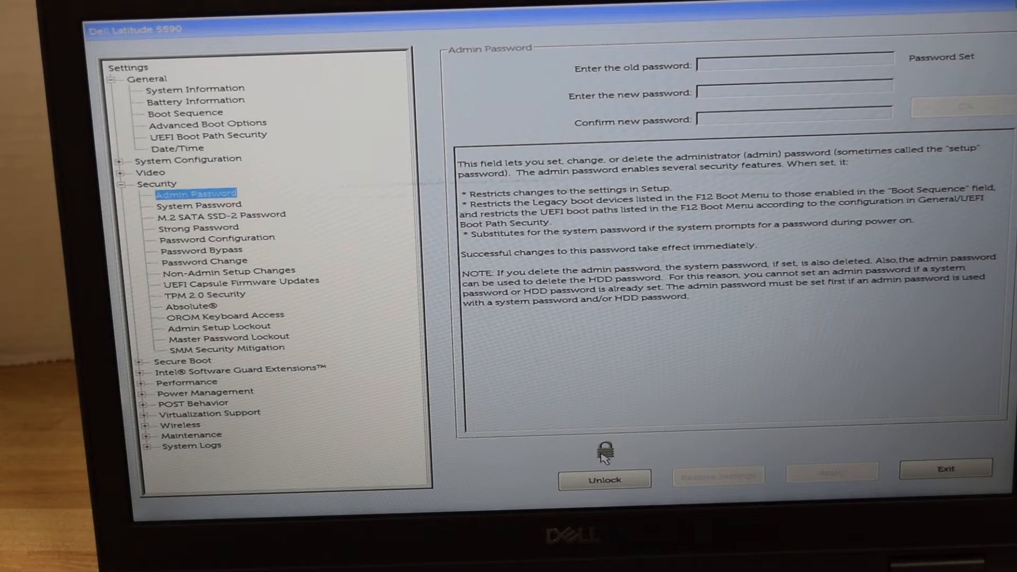
{"action": "mouse_move", "coordinate": [630, 446]}
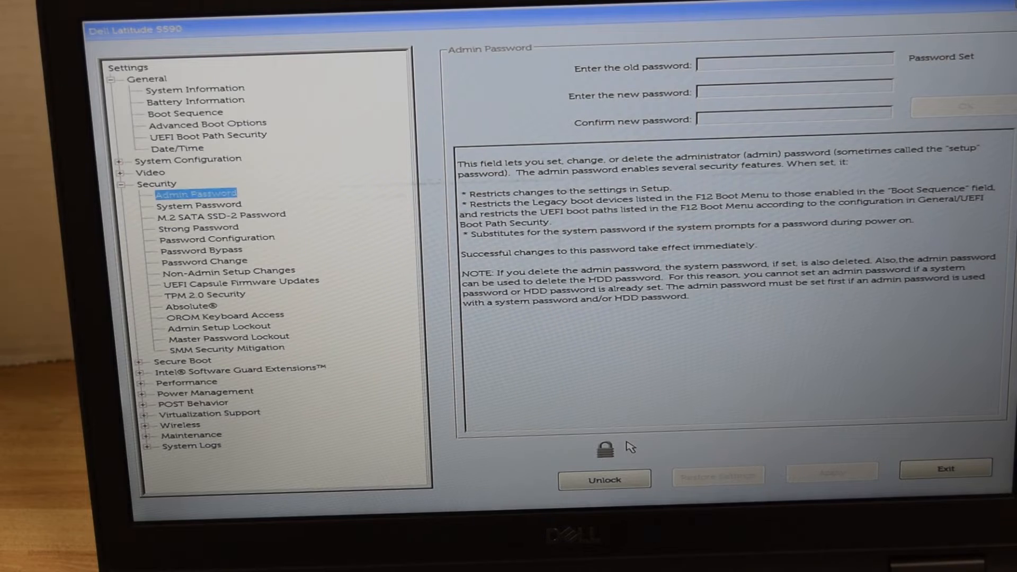
{"action": "mouse_move", "coordinate": [603, 457]}
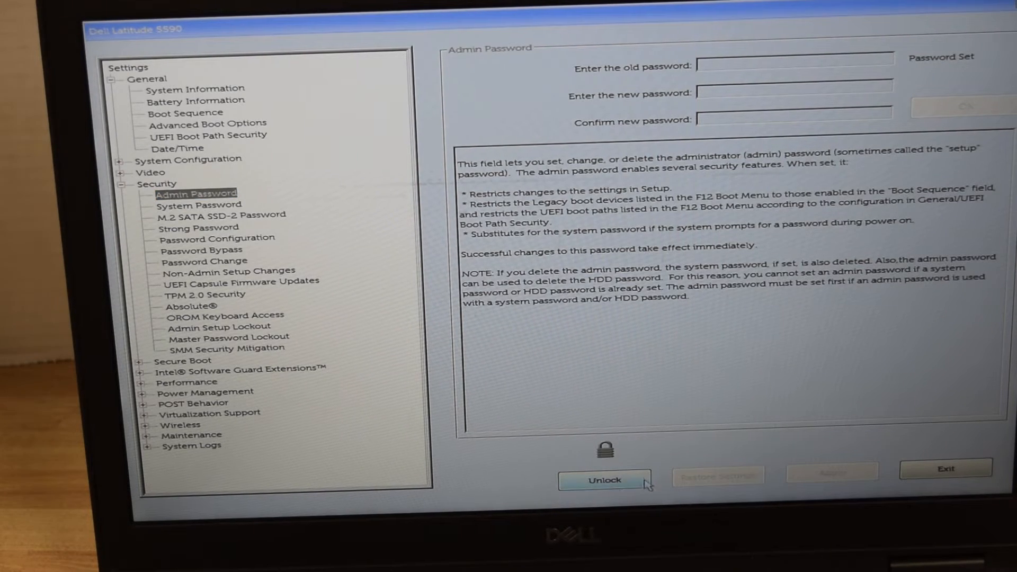
- Unlock setup by entering the admin password in the Setup Unlock dialog
{"action": "left_click", "coordinate": [605, 480]}
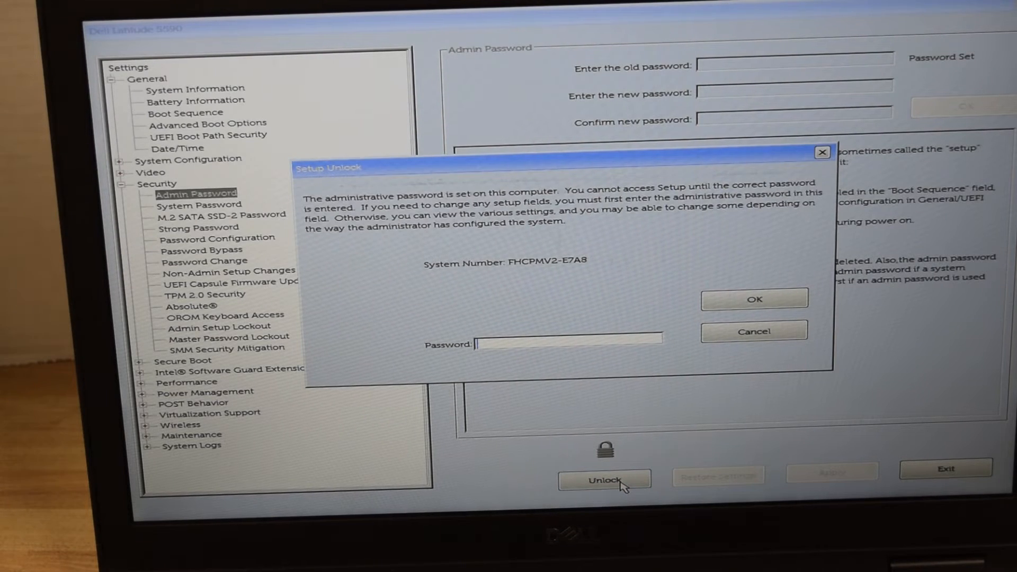
{"action": "type", "text": "***"}
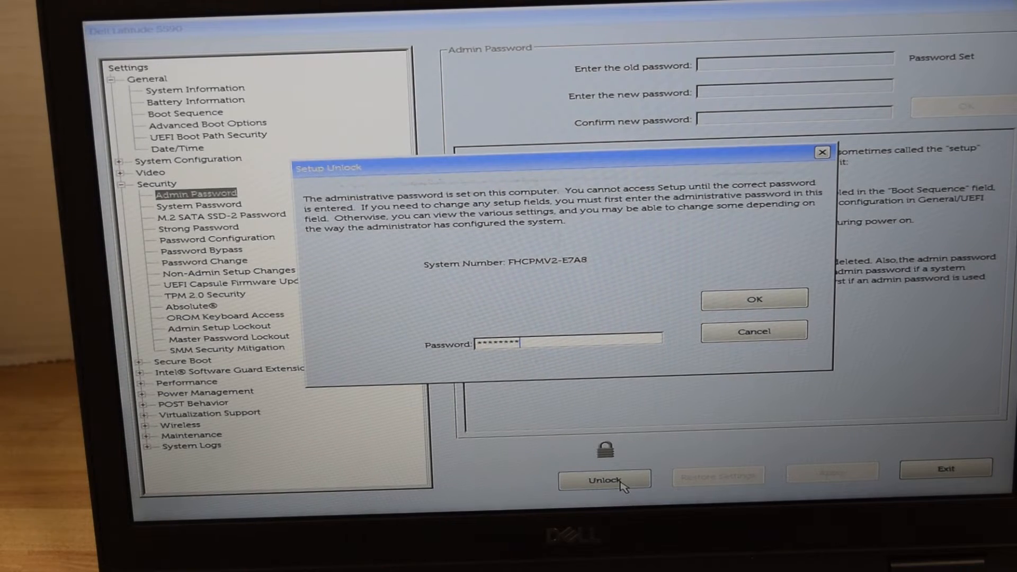
{"action": "mouse_move", "coordinate": [719, 458]}
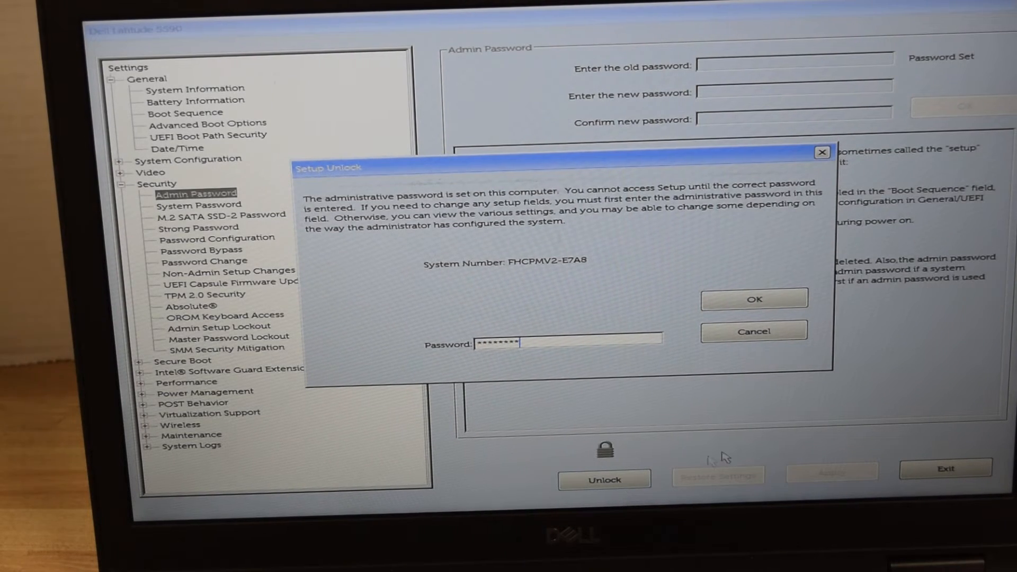
{"action": "mouse_move", "coordinate": [752, 300]}
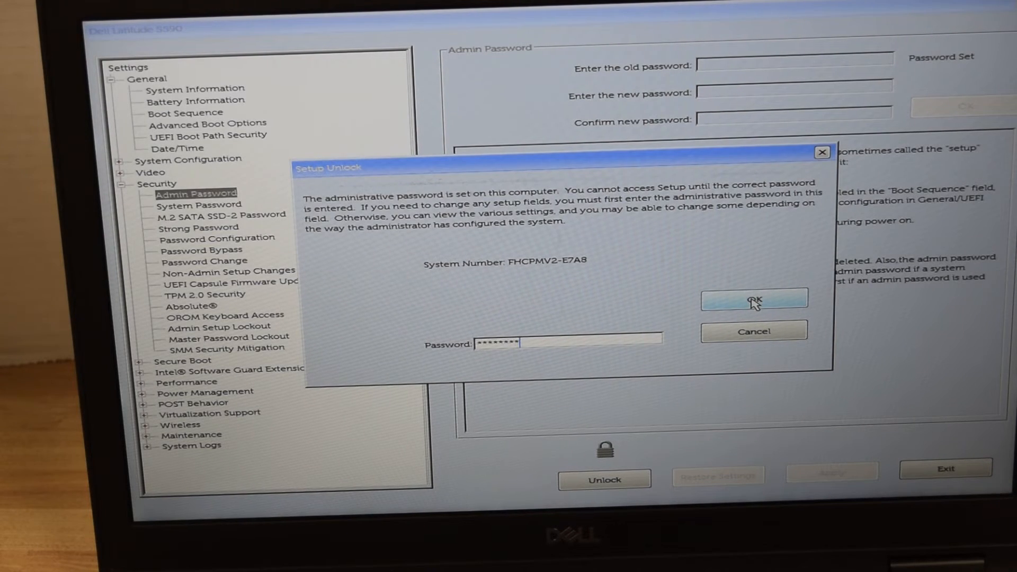
{"action": "left_click", "coordinate": [754, 299]}
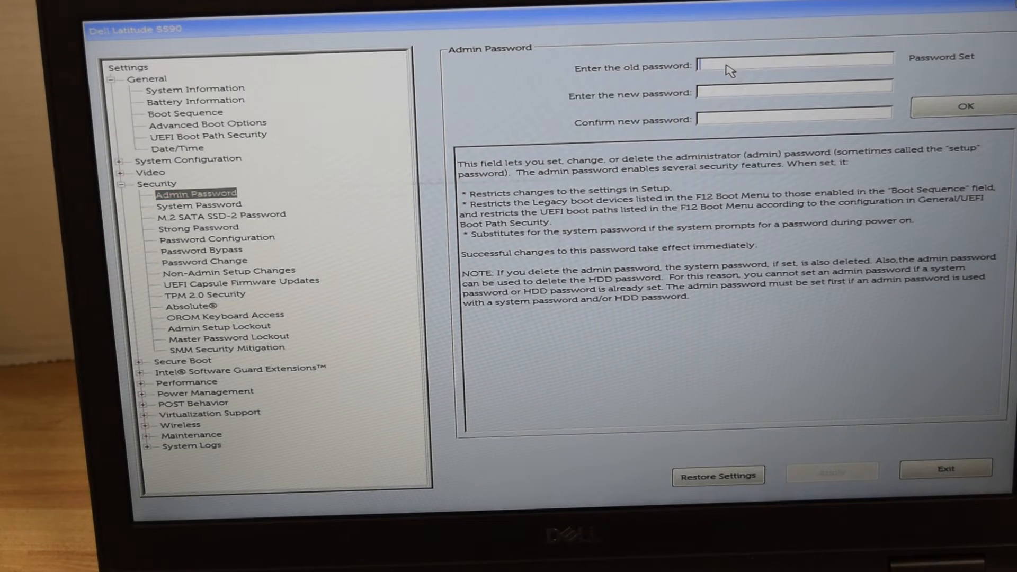
- Clear the Admin Password by entering the old password with empty new fields
{"action": "type", "text": "*****"}
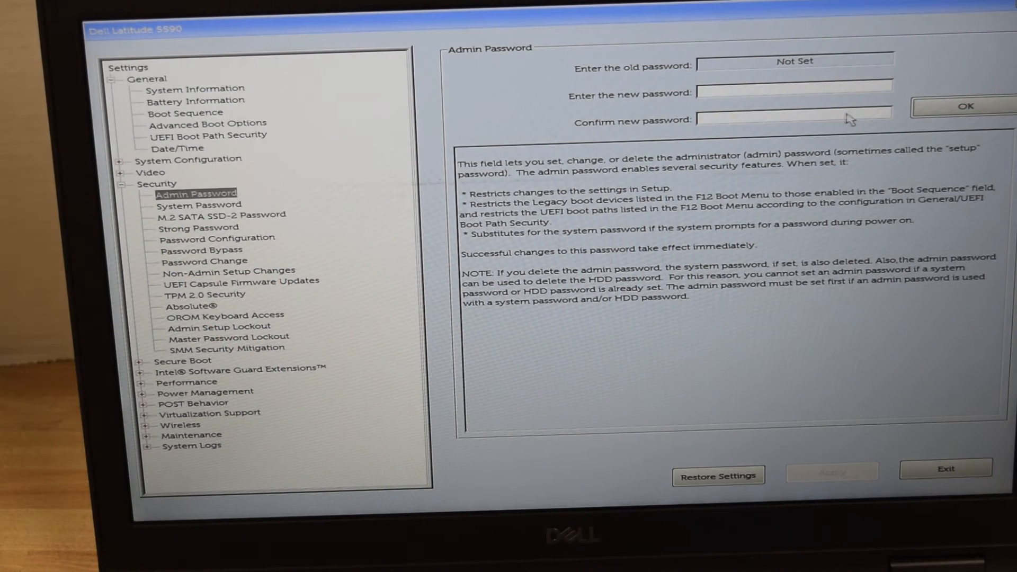
{"action": "mouse_move", "coordinate": [252, 223]}
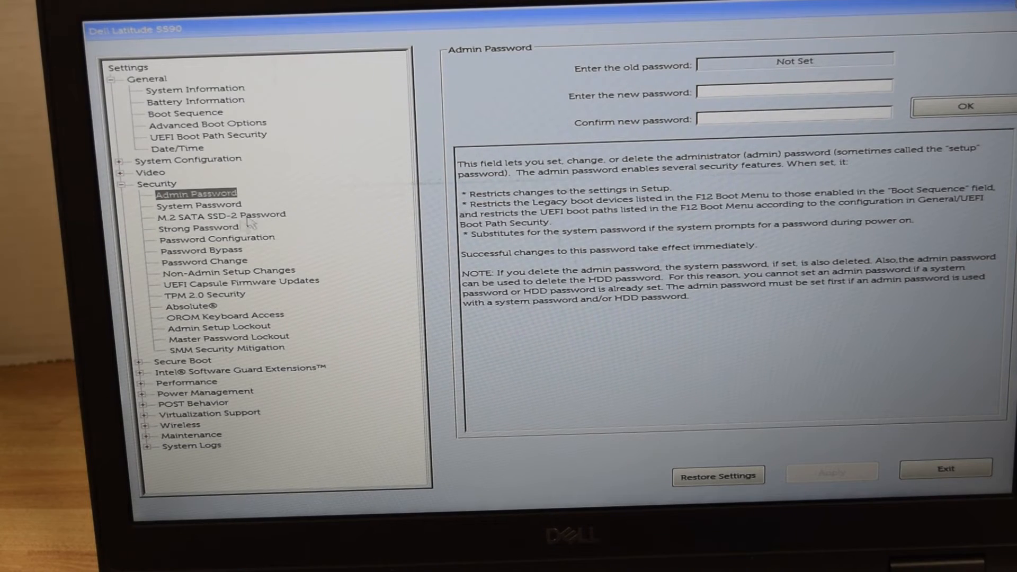
{"action": "mouse_move", "coordinate": [214, 224]}
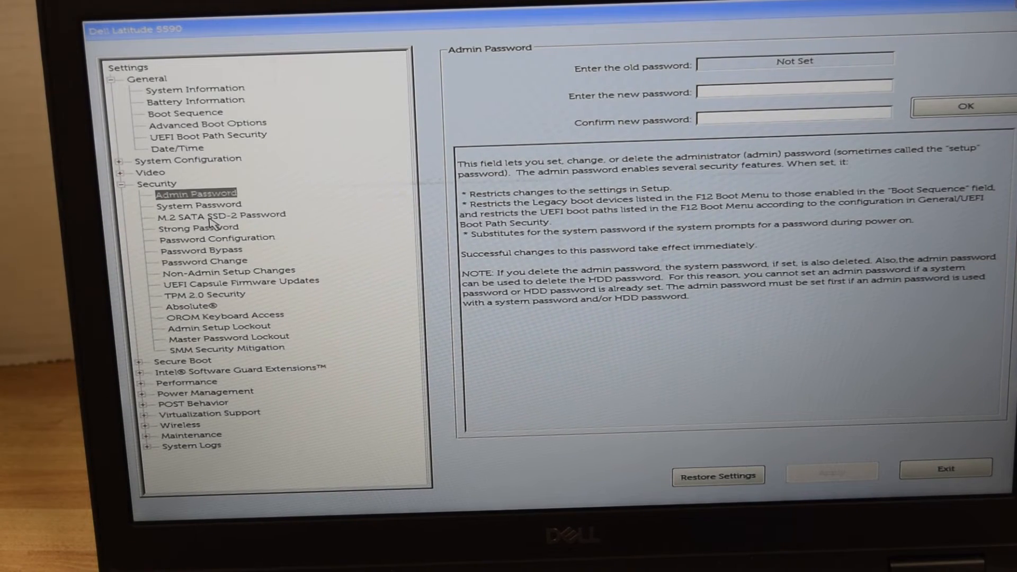
- Clear the M.2 SATA SSD-2 password by entering the old password with blank new fields
{"action": "left_click", "coordinate": [220, 214]}
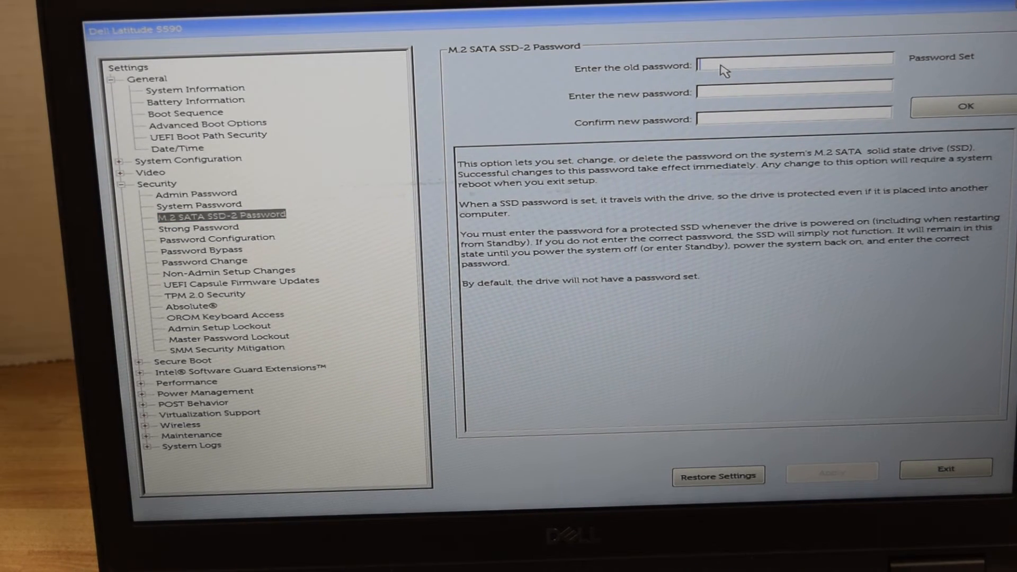
{"action": "type", "text": "**"}
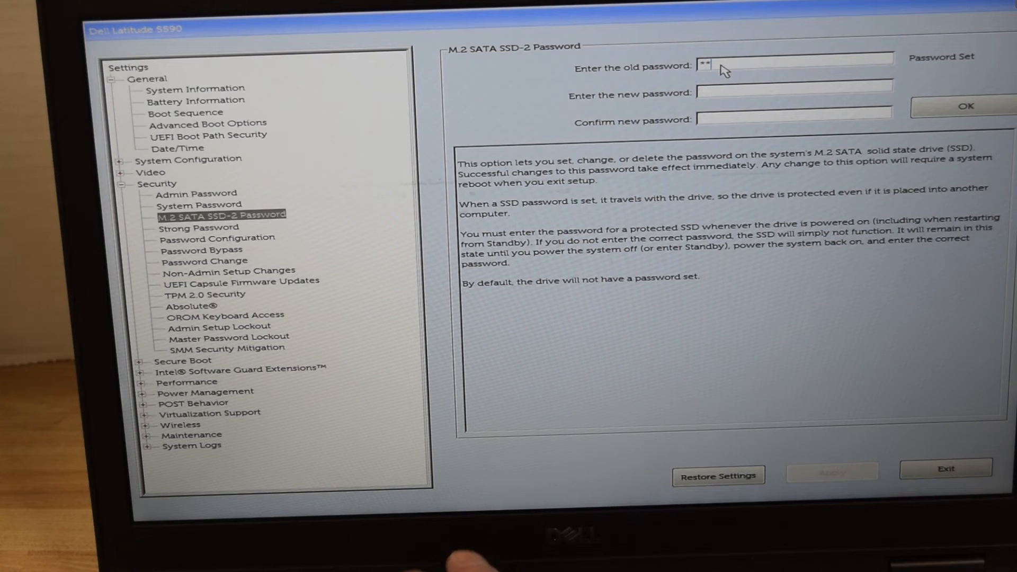
{"action": "type", "text": "password"}
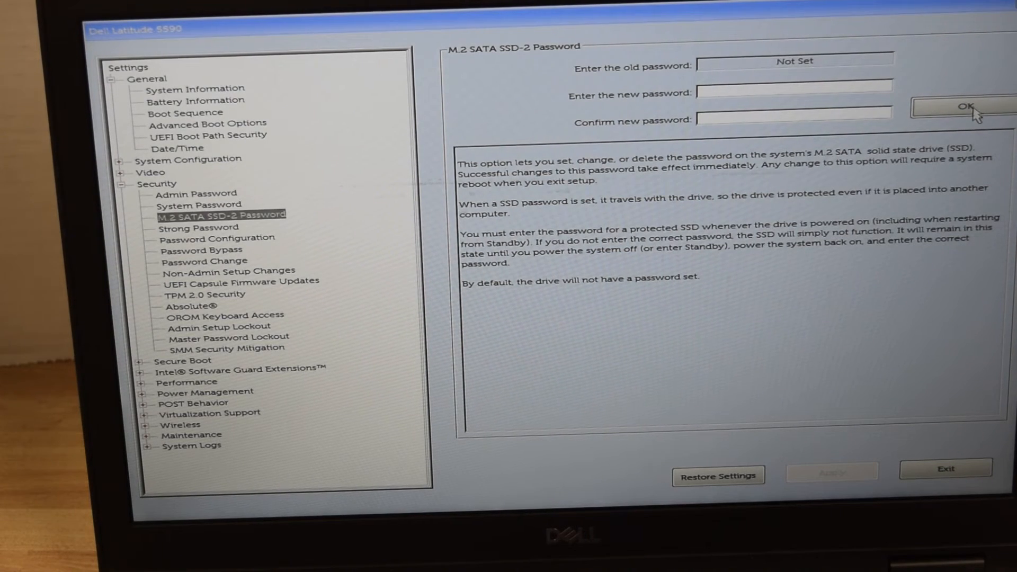
{"action": "mouse_move", "coordinate": [929, 404]}
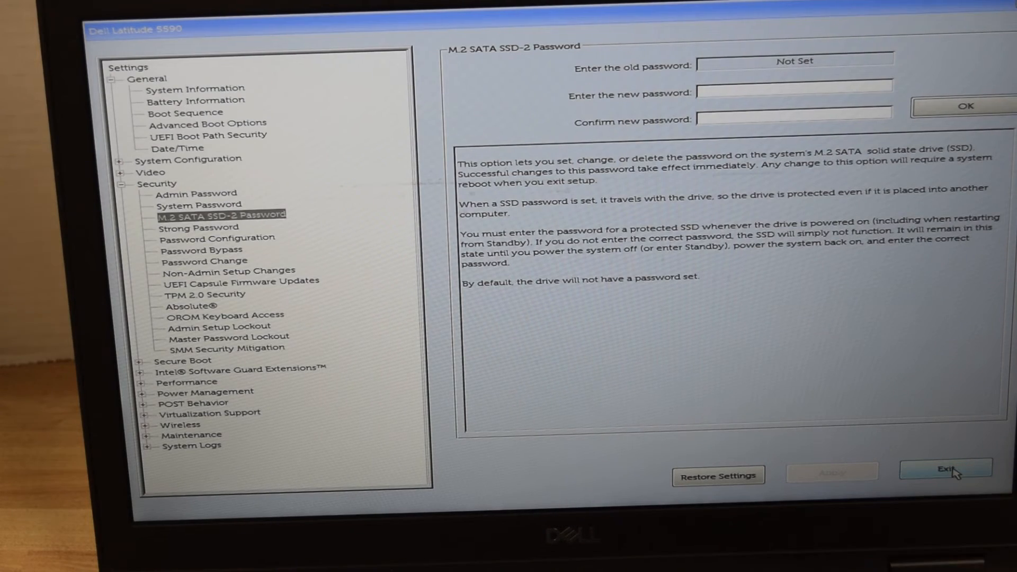
- Exit setup to apply the password removals and return to the main settings list
{"action": "left_click", "coordinate": [944, 469]}
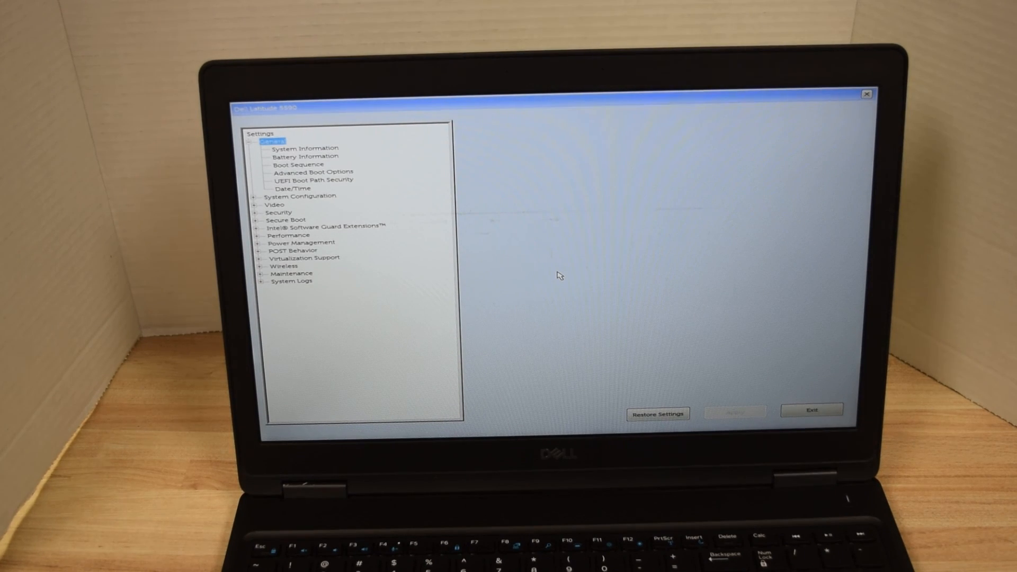
{"action": "mouse_move", "coordinate": [785, 348]}
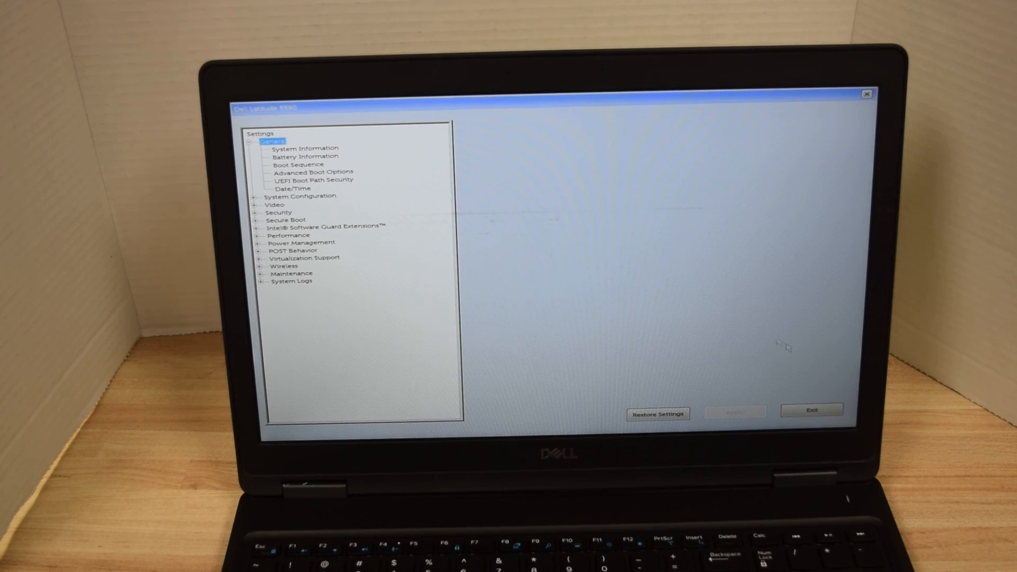